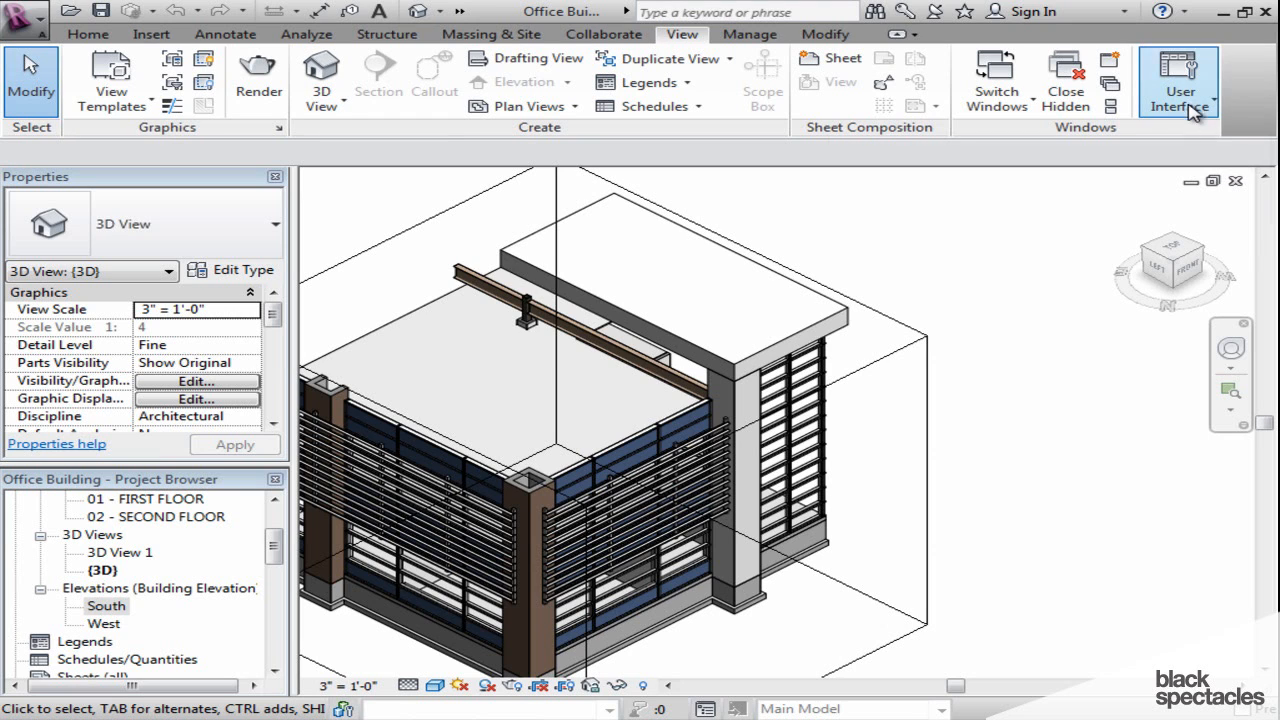
View the building from its left side with the ViewCube, then return to the home isometric view.
left_click(1178, 80)
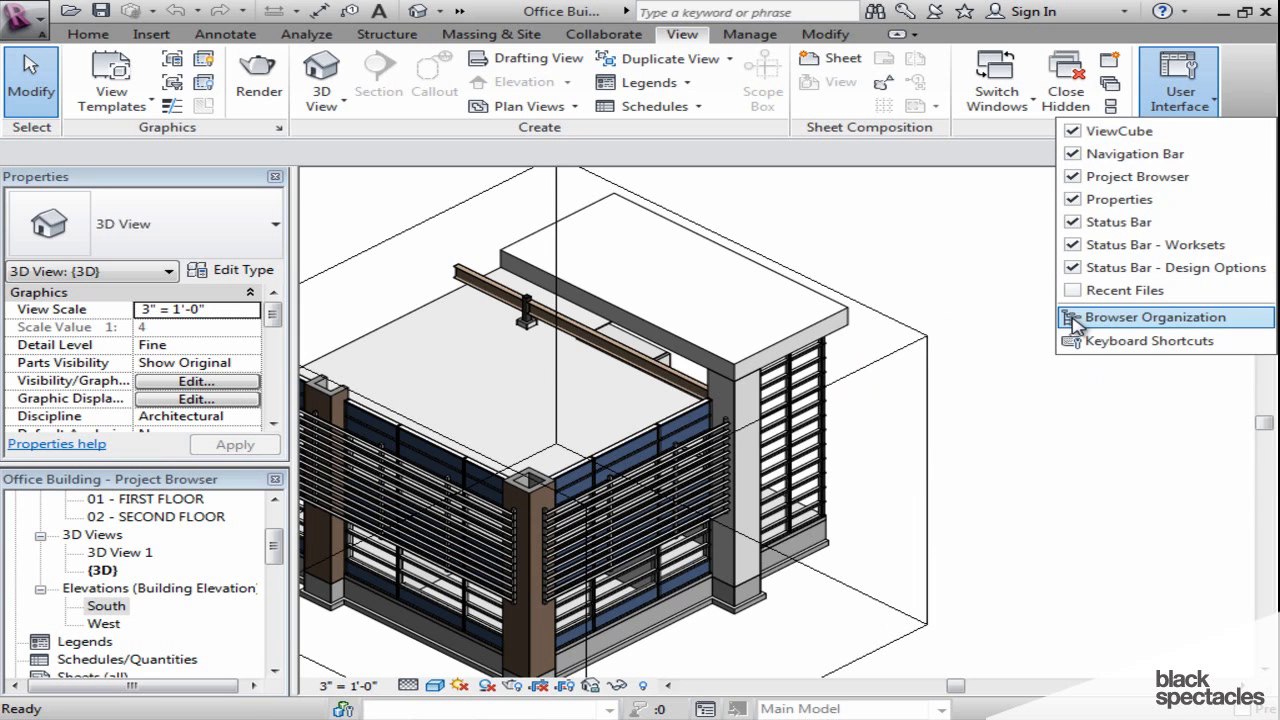
left_click(1180, 80)
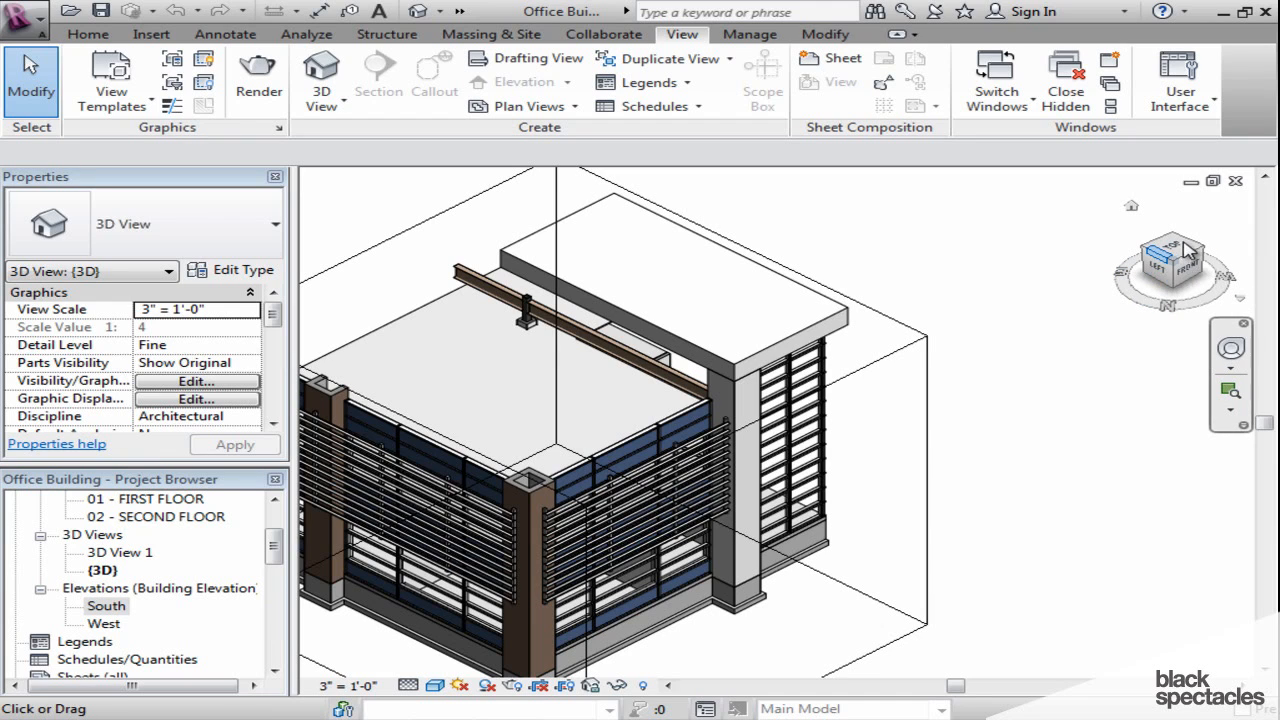
mouse_move(1170, 270)
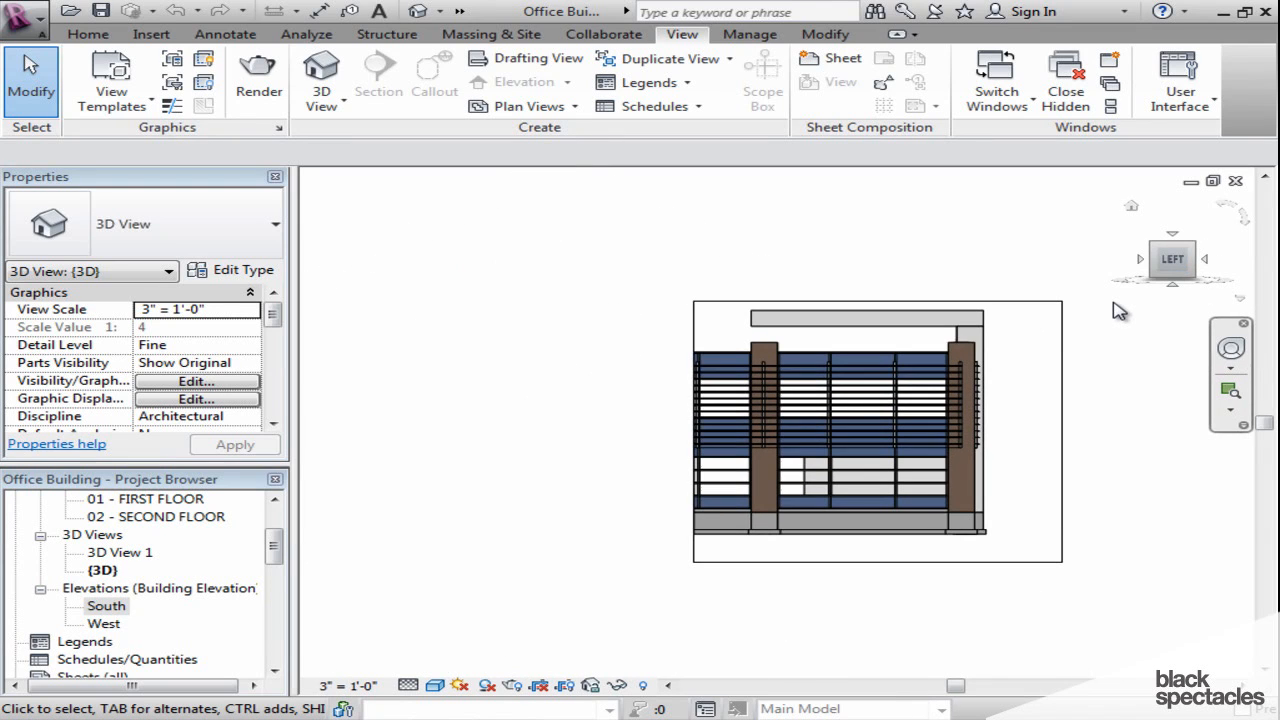
mouse_move(1207, 260)
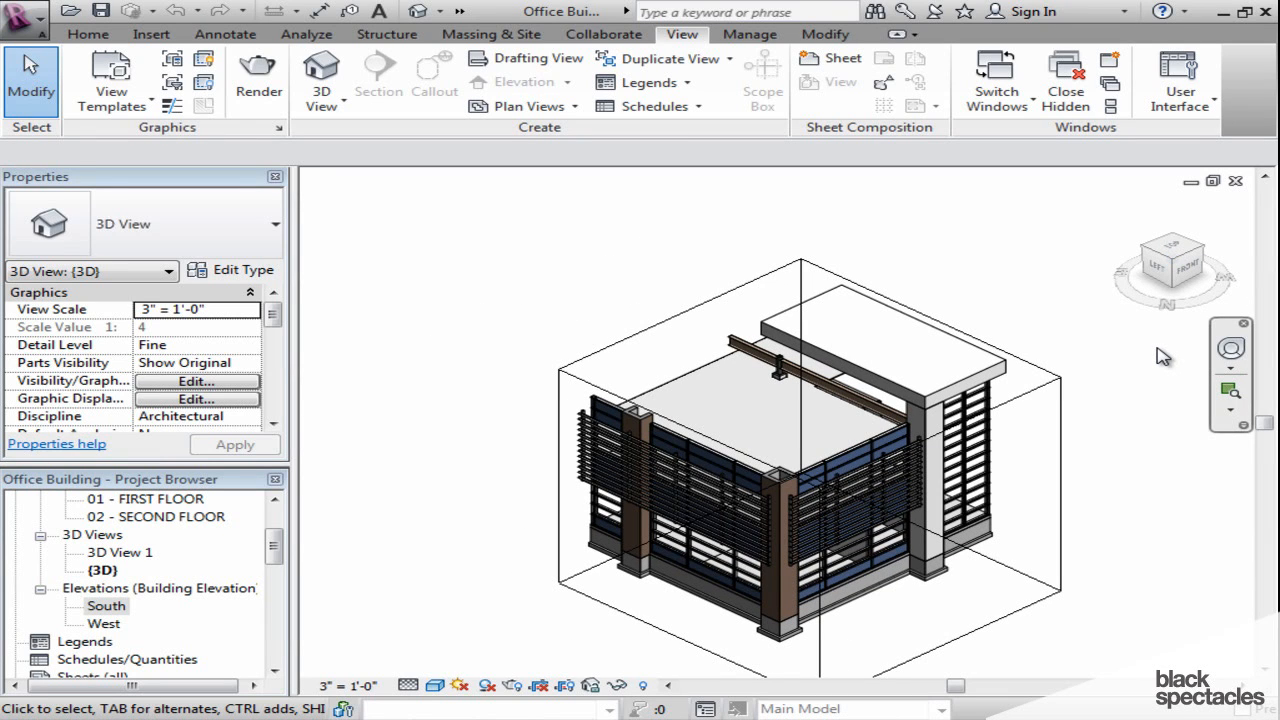
mouse_move(1050, 360)
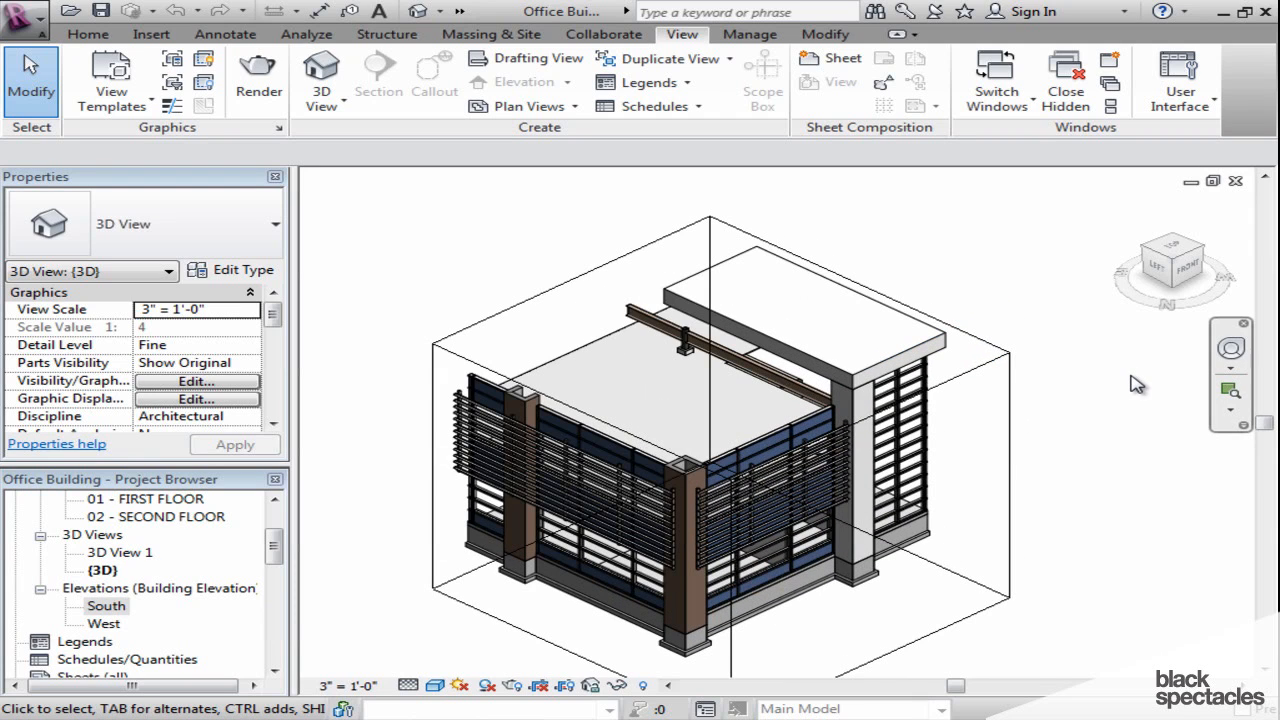
mouse_move(1210, 410)
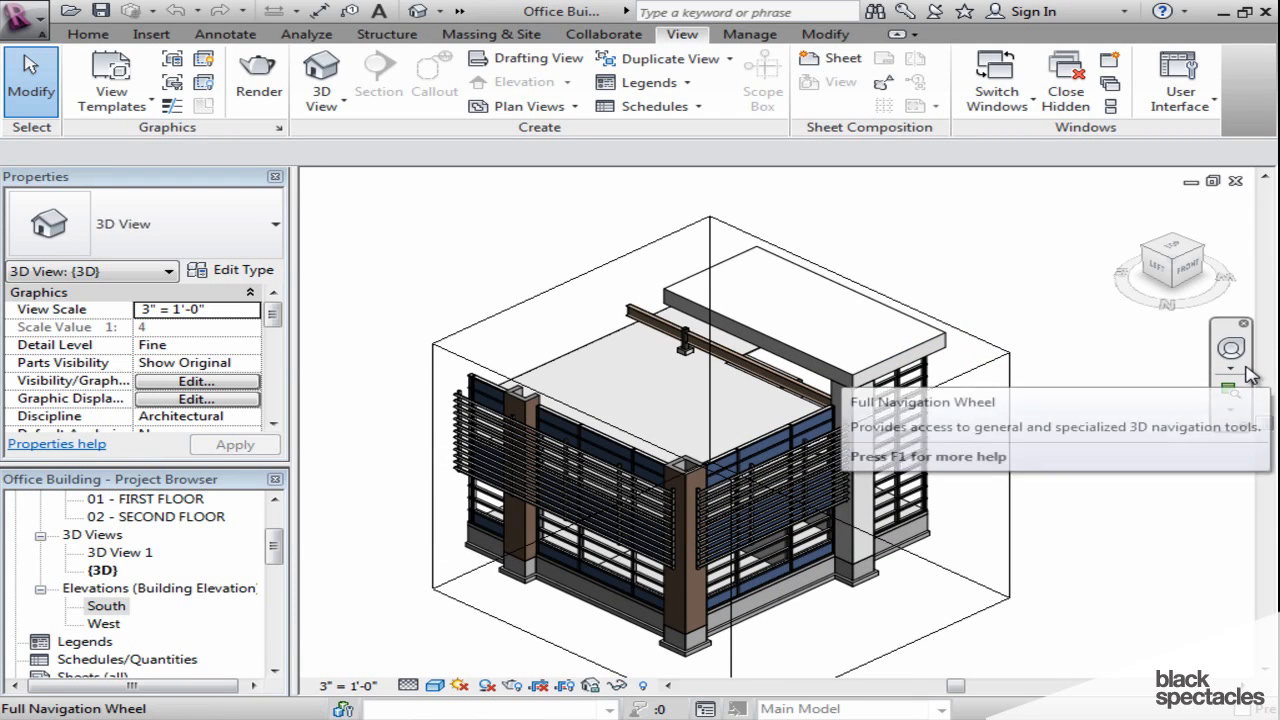
mouse_move(1231, 352)
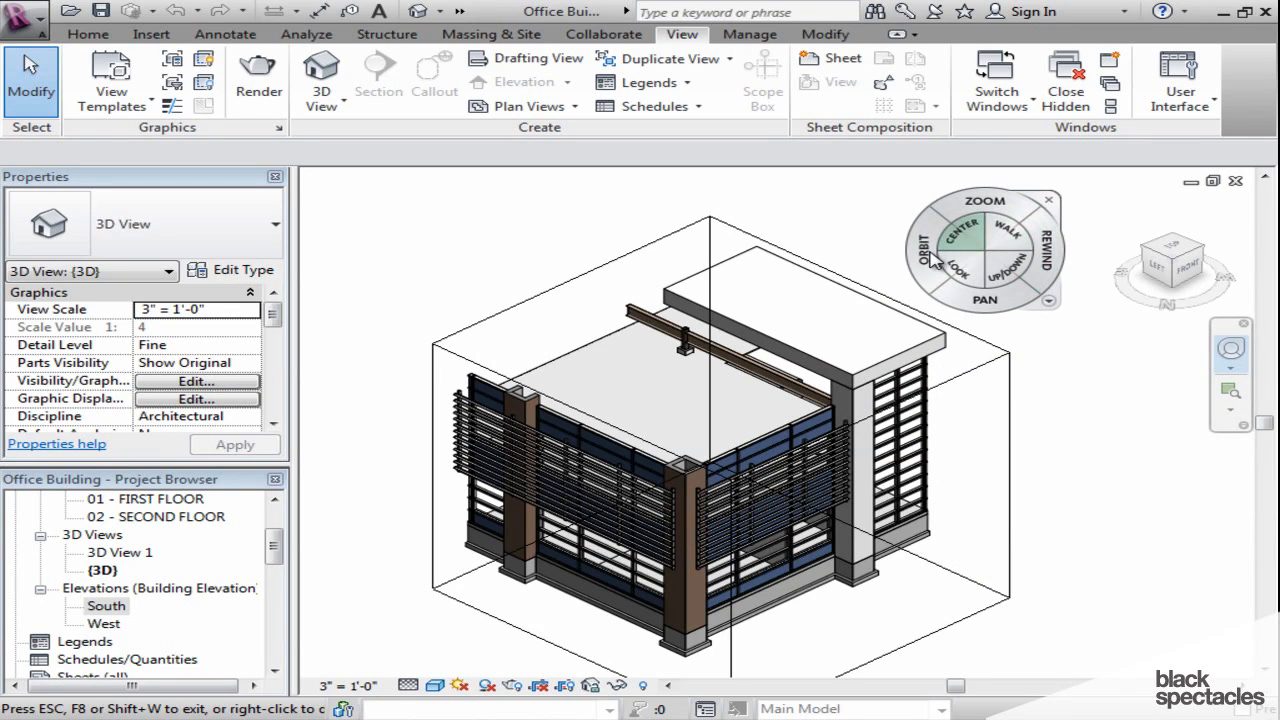
mouse_move(920, 250)
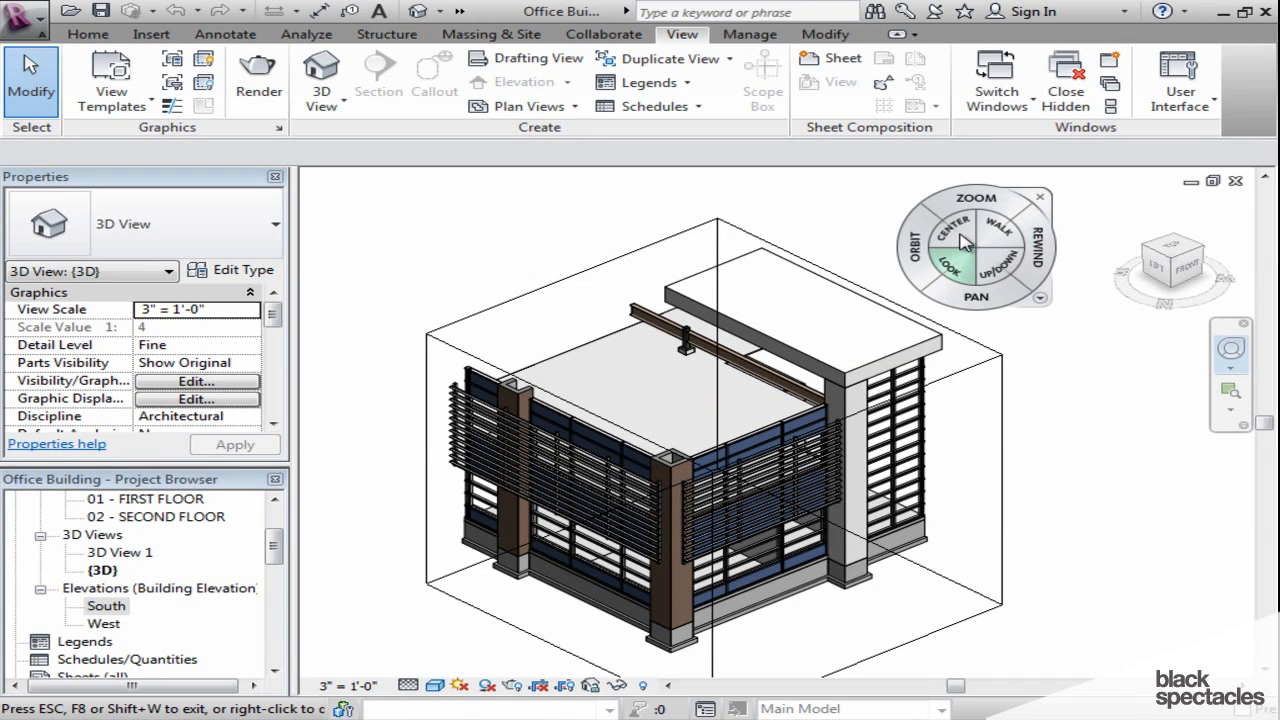
mouse_move(972, 245)
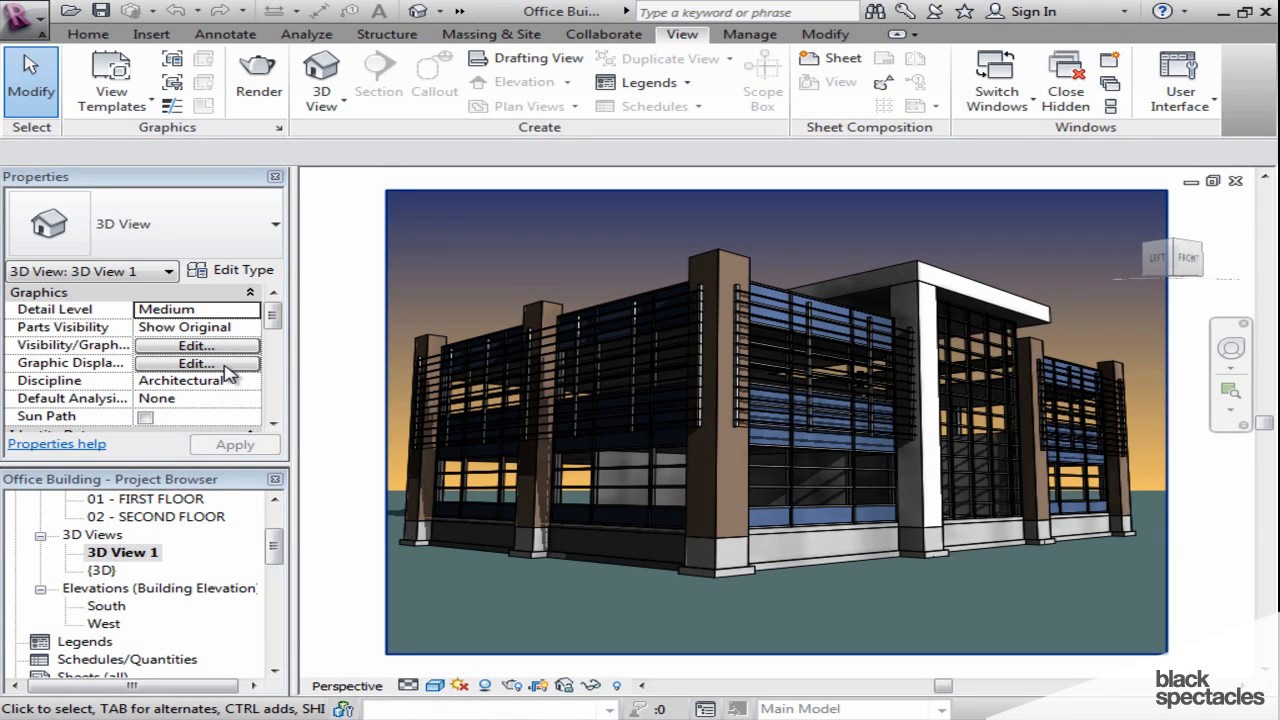
Open the perspective camera view 3D View 1 from the Project Browser's 3D Views.
left_click(196, 363)
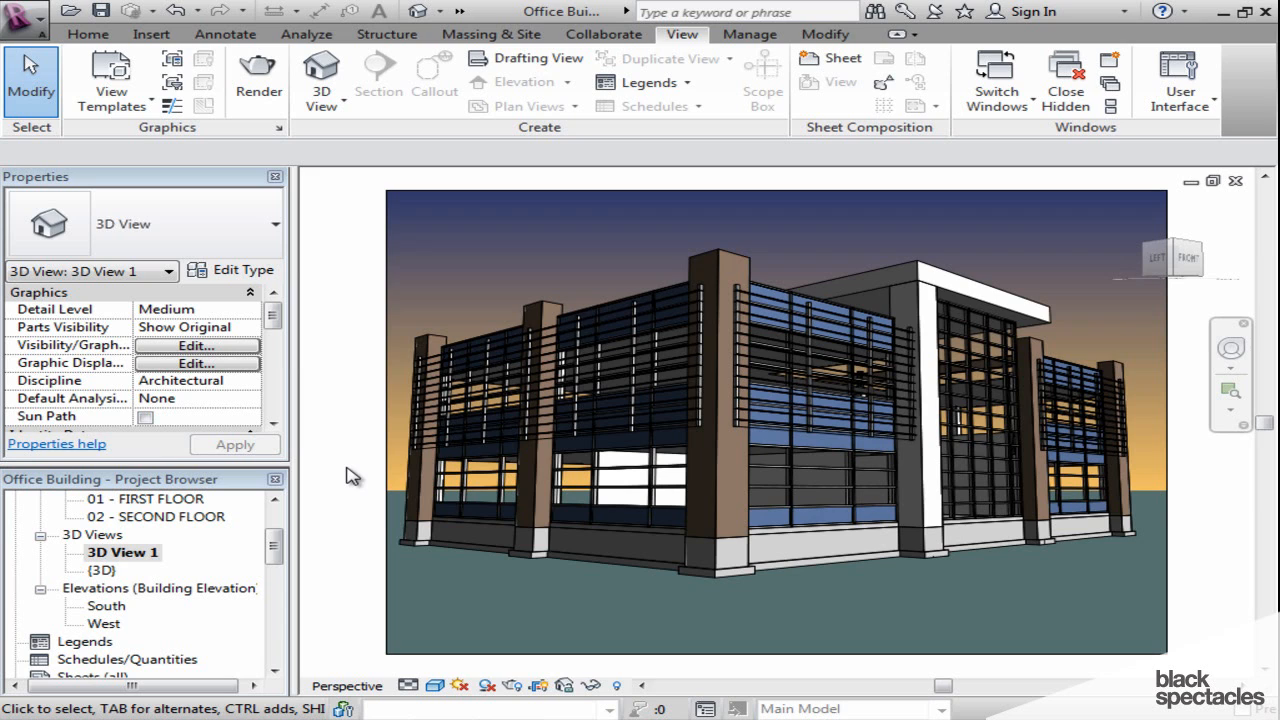
mouse_move(360, 485)
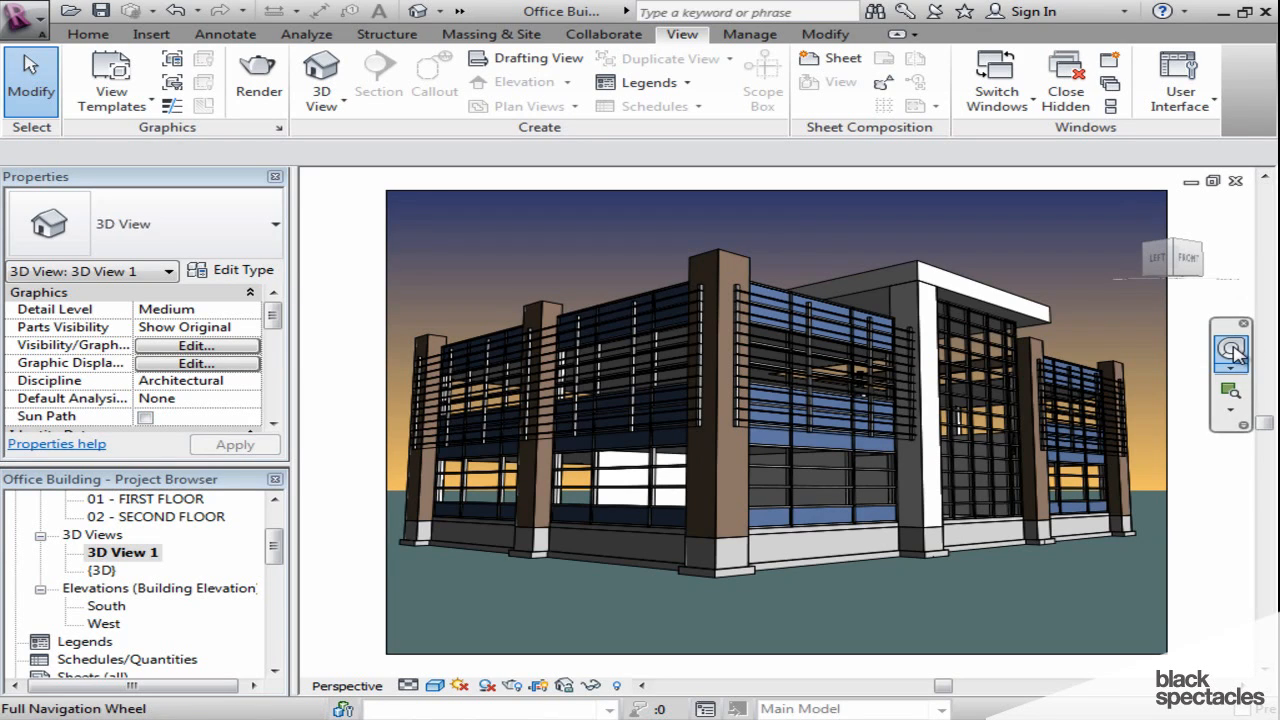
Orbit 3D View 1 slightly with the Full Navigation Wheel, then activate Walk navigation.
left_click(795, 385)
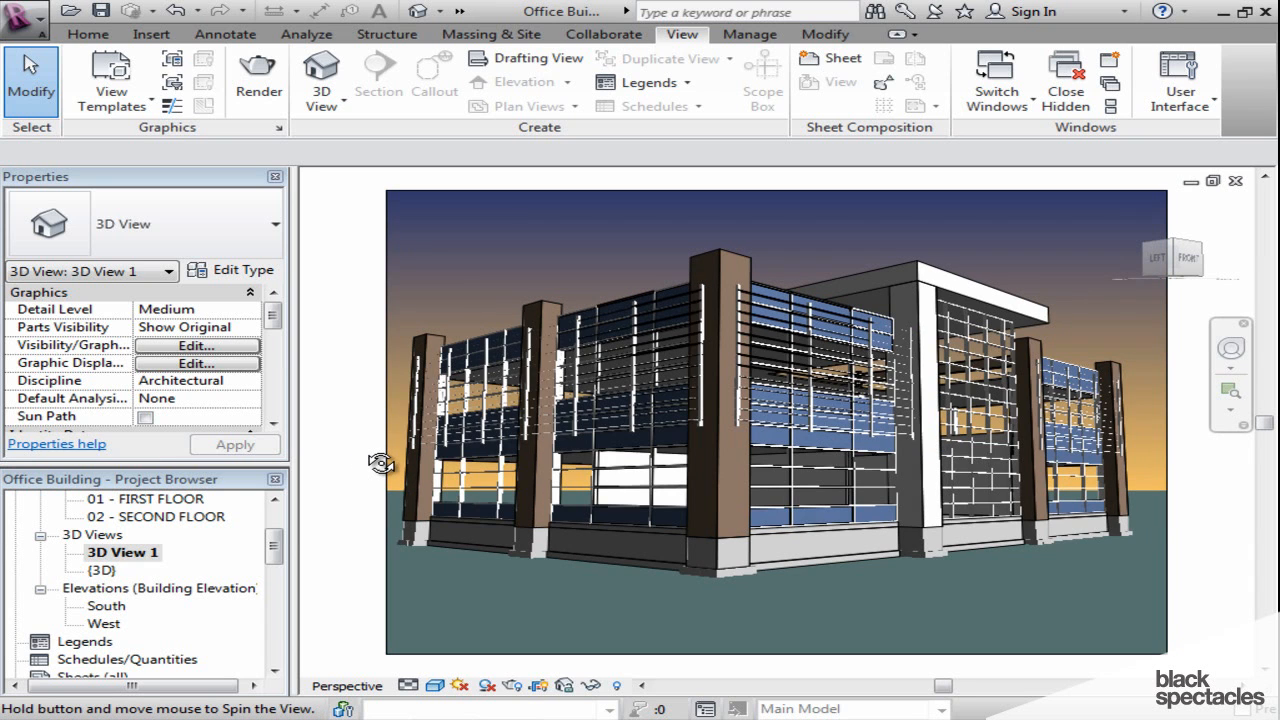
left_click_drag(380, 463, 376, 473)
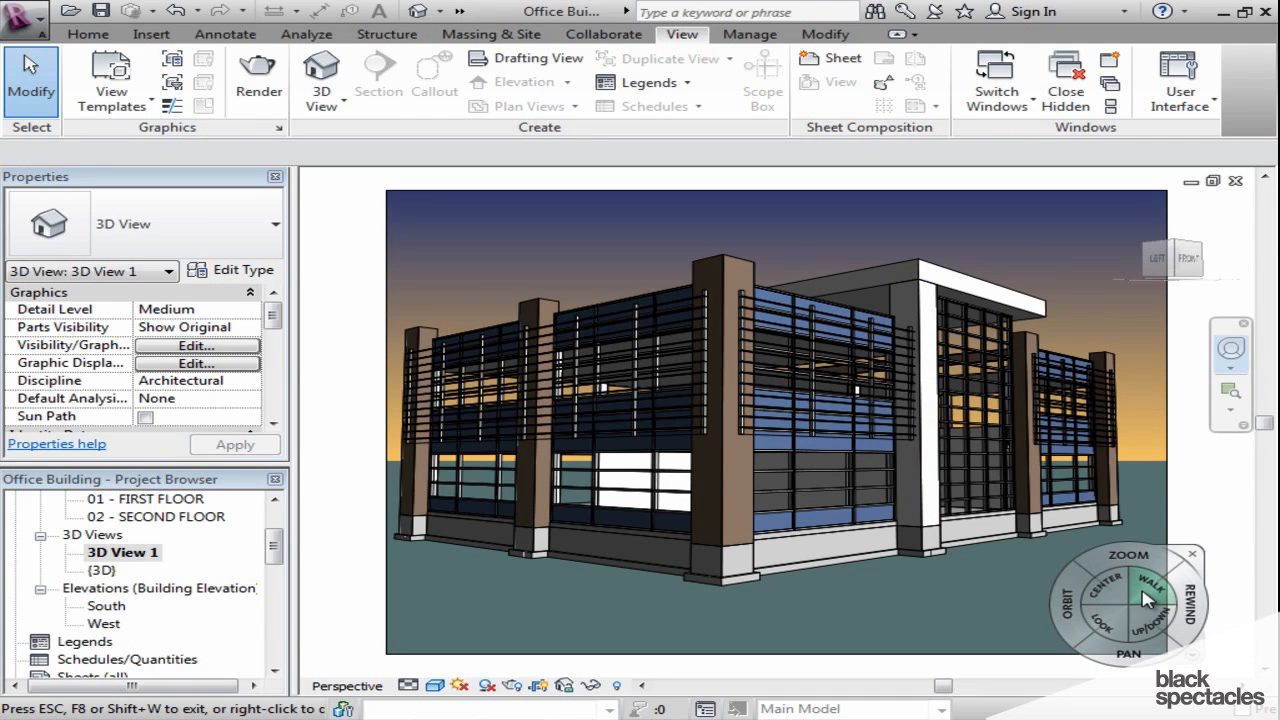
left_click(1150, 580)
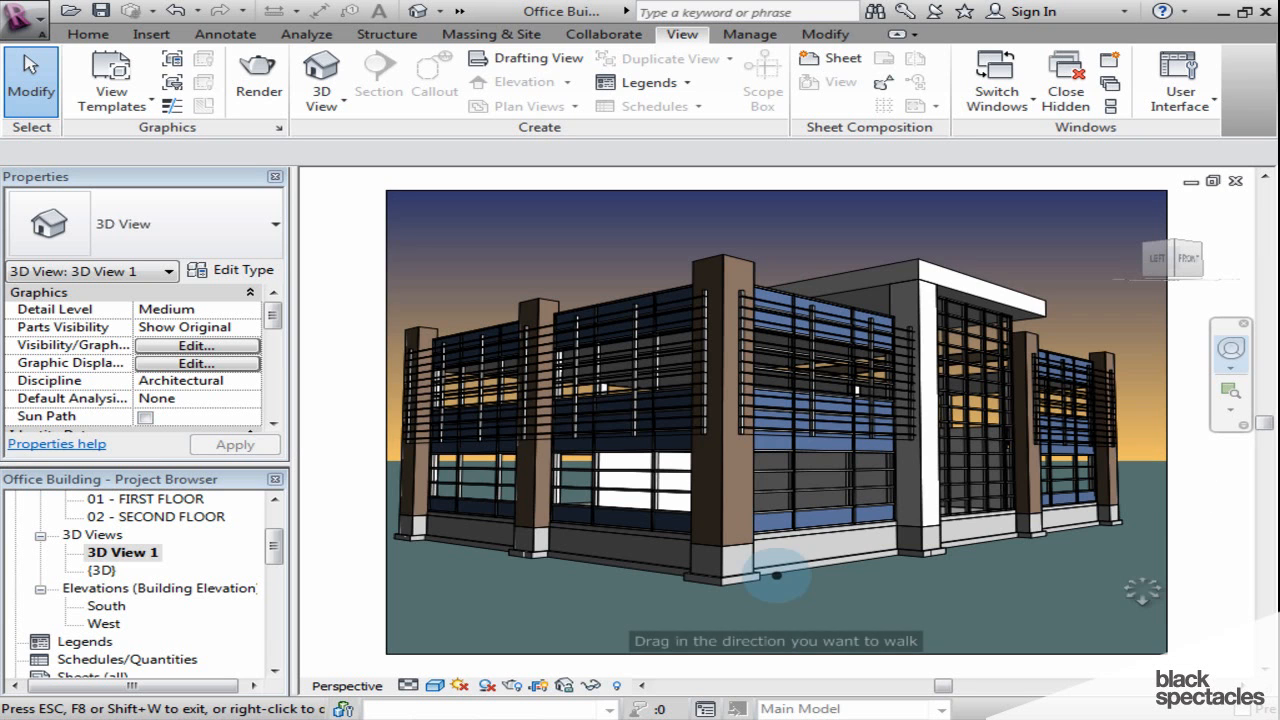